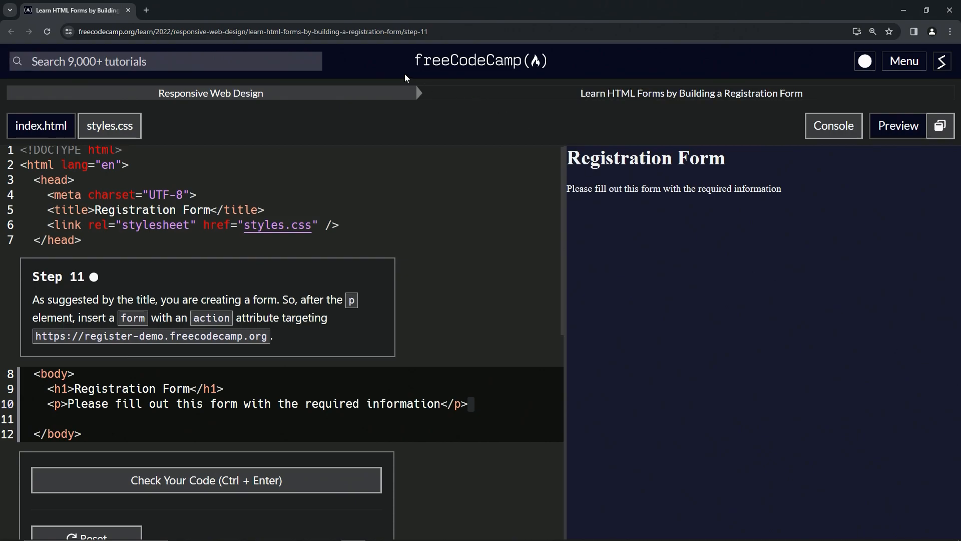
{"action": "mouse_move", "coordinate": [232, 108]}
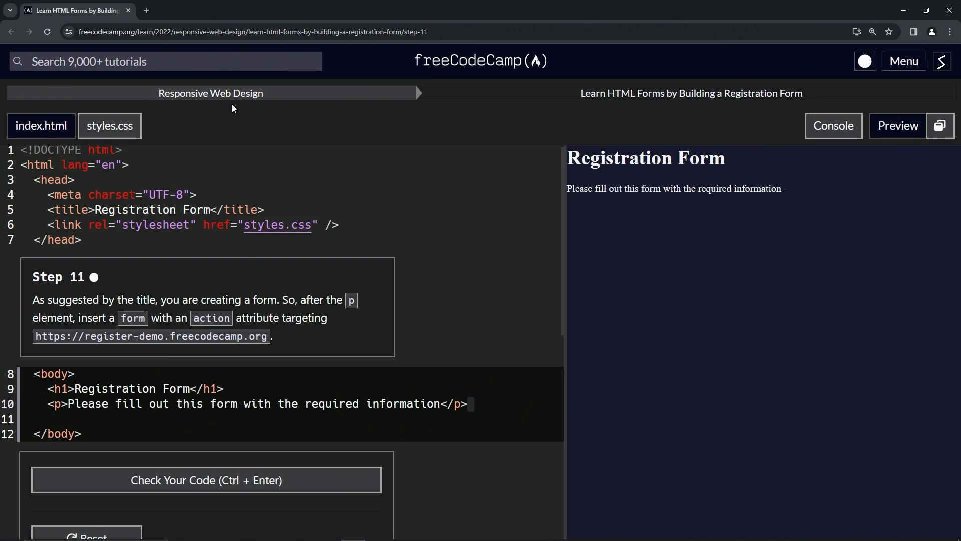
{"action": "mouse_move", "coordinate": [654, 109]}
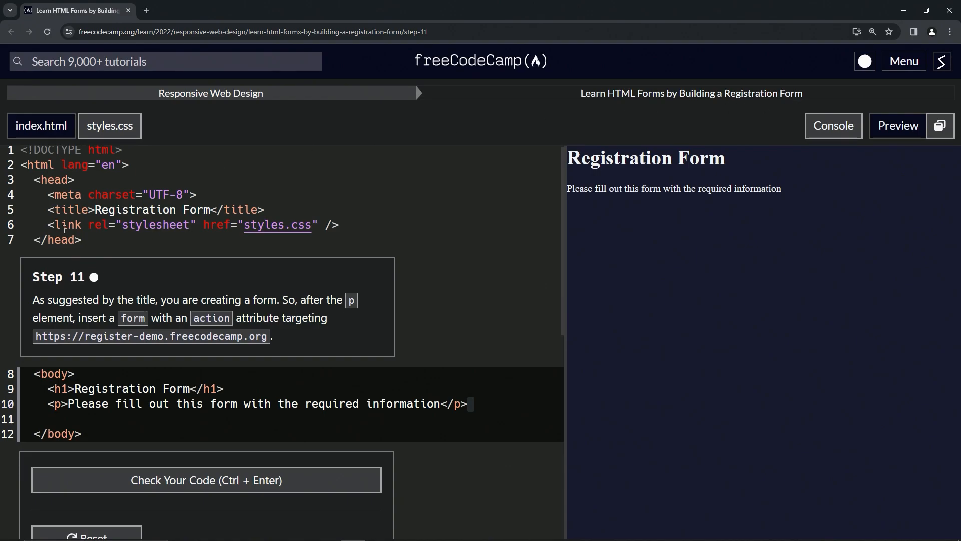
{"action": "mouse_move", "coordinate": [92, 291]}
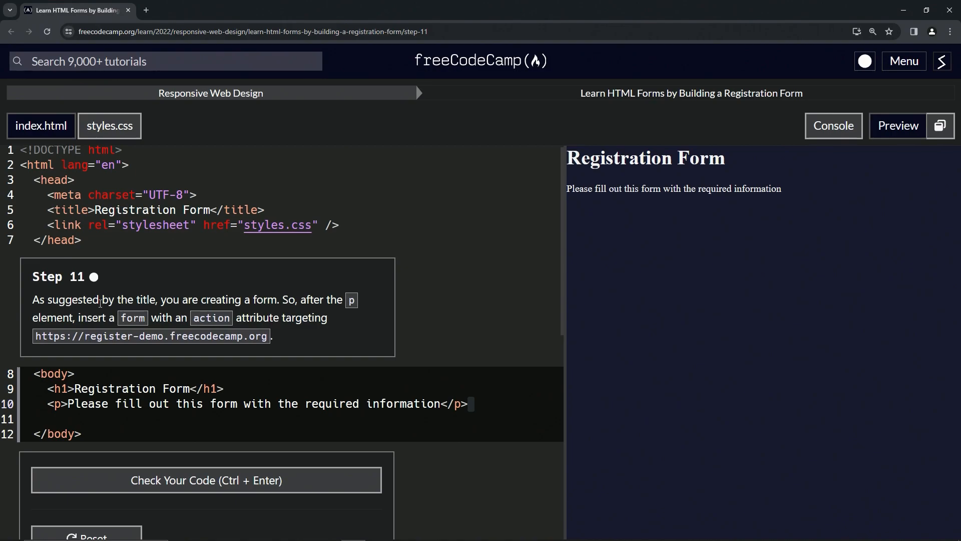
{"action": "mouse_move", "coordinate": [262, 311]}
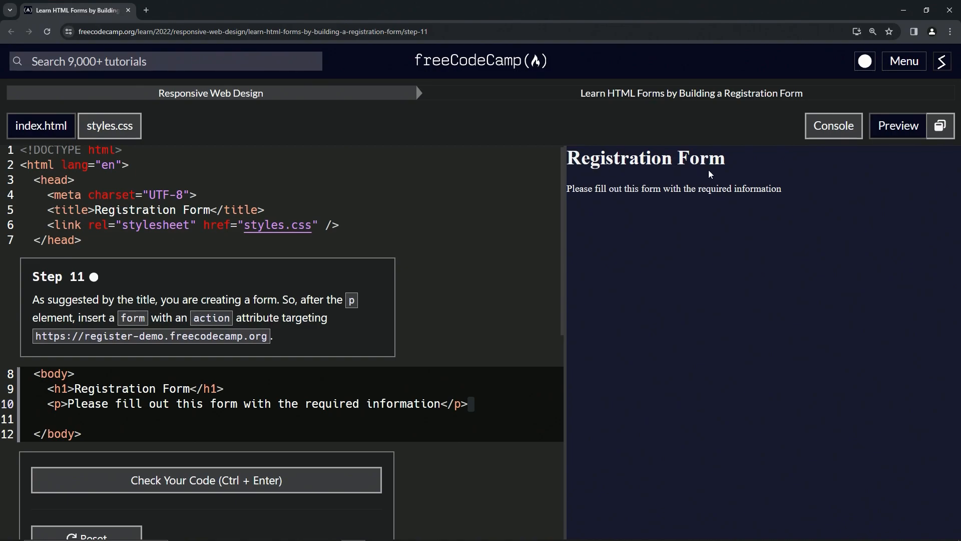
{"action": "mouse_move", "coordinate": [659, 106]}
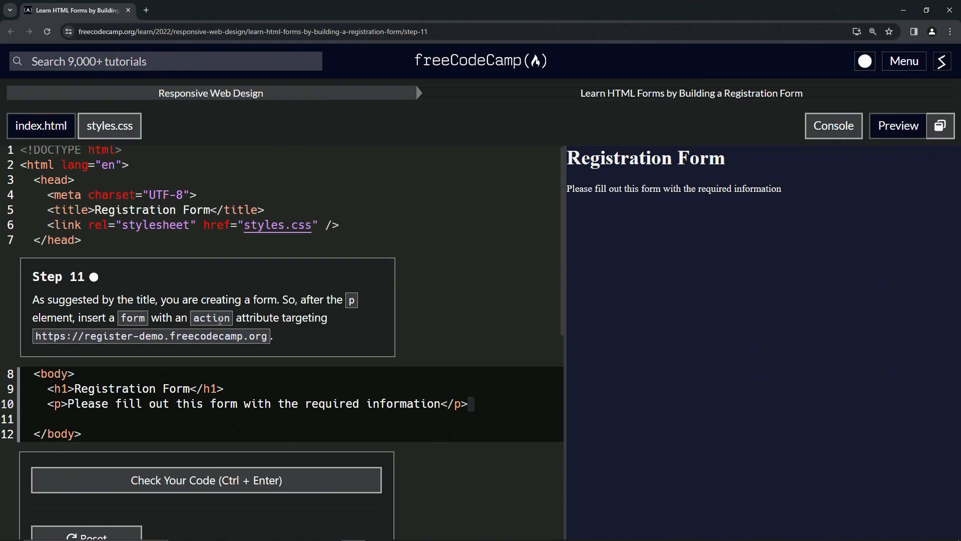
{"action": "mouse_move", "coordinate": [221, 346]}
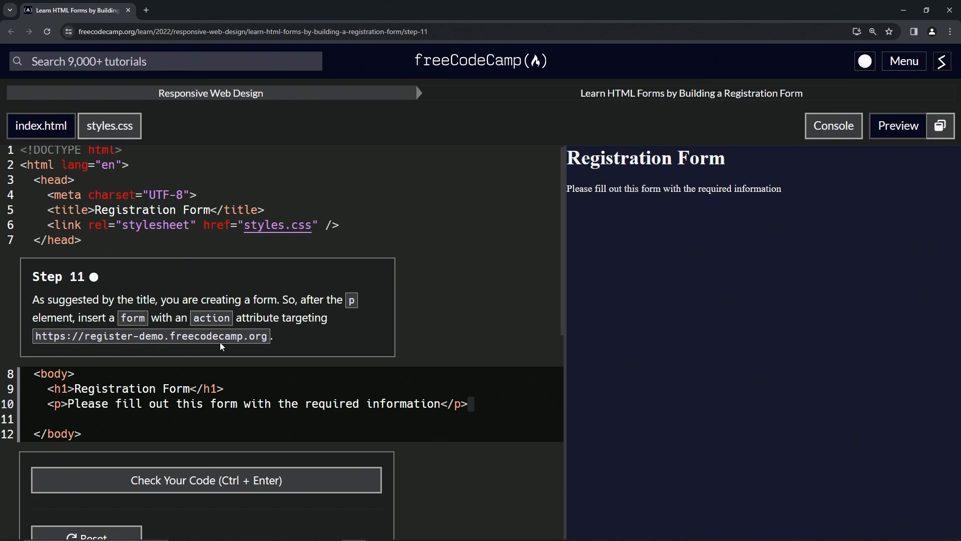
{"action": "mouse_move", "coordinate": [190, 356]}
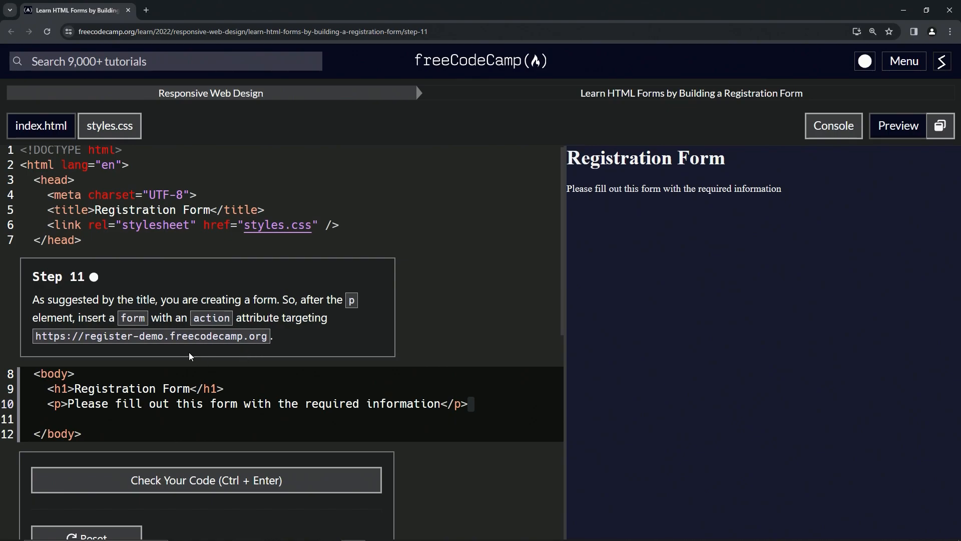
{"action": "mouse_move", "coordinate": [165, 53]}
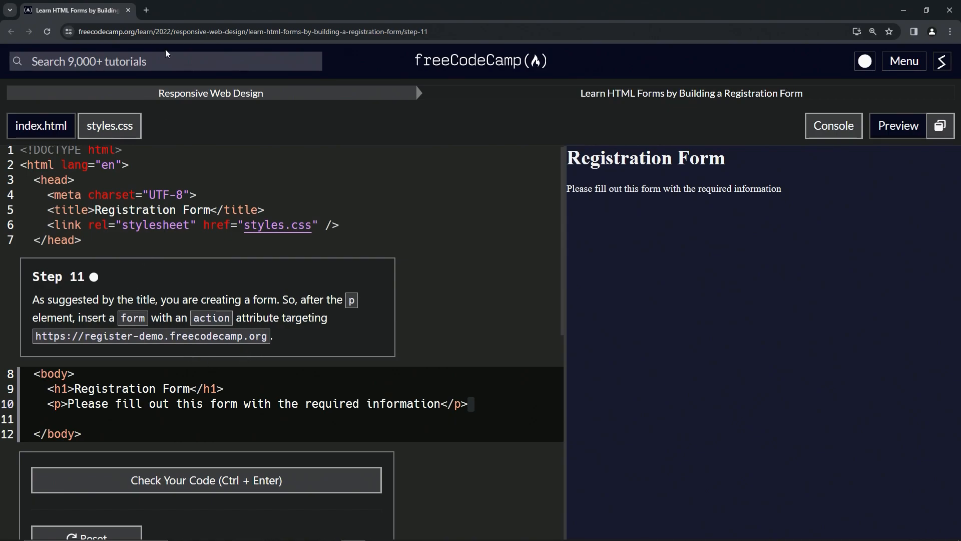
Search Google for 'form element html' in a new tab and pick the MDN result
{"action": "left_click", "coordinate": [145, 10]}
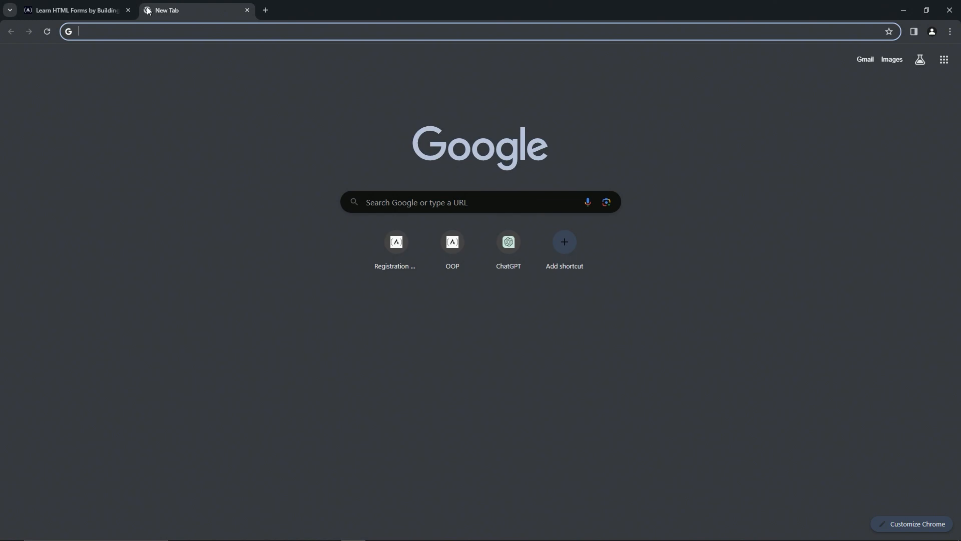
{"action": "type", "text": "form element html"}
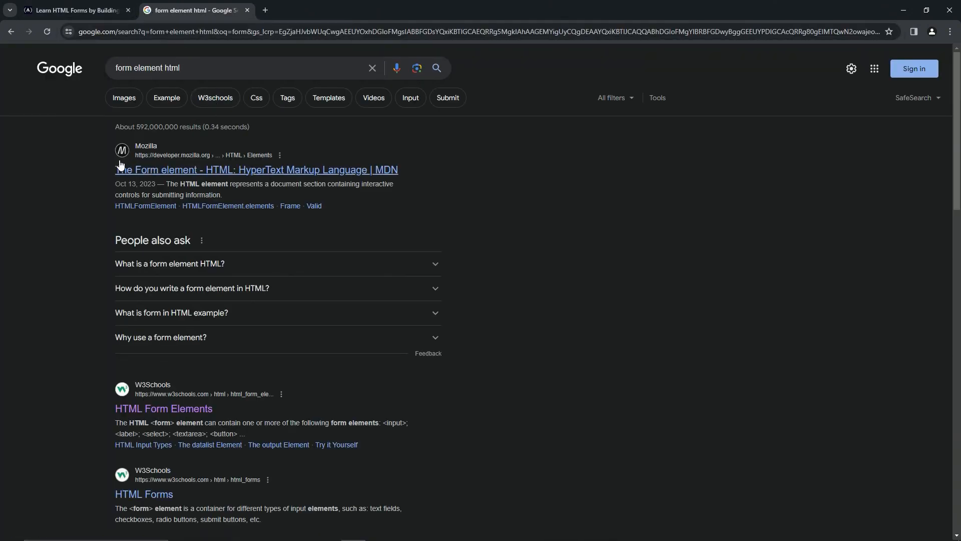
{"action": "mouse_move", "coordinate": [174, 163]}
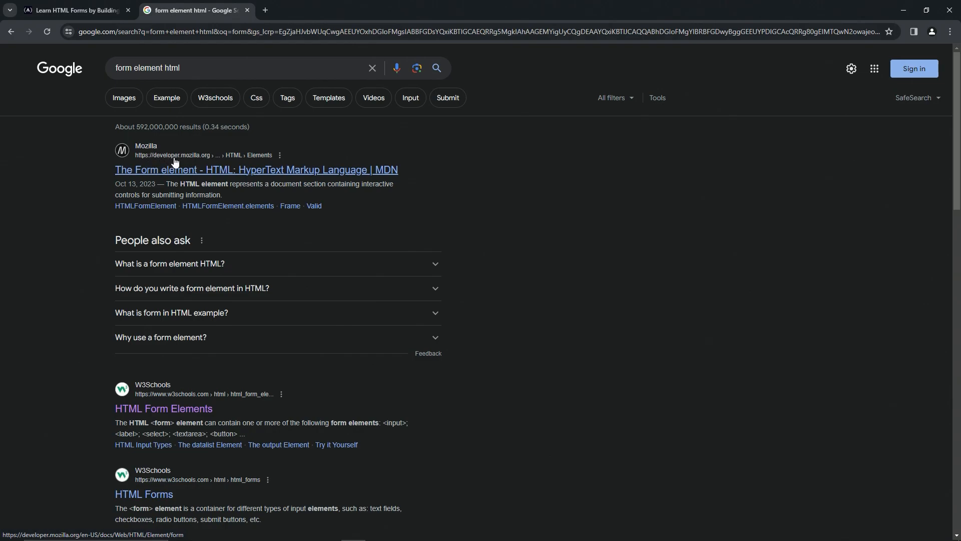
{"action": "left_click", "coordinate": [255, 170]}
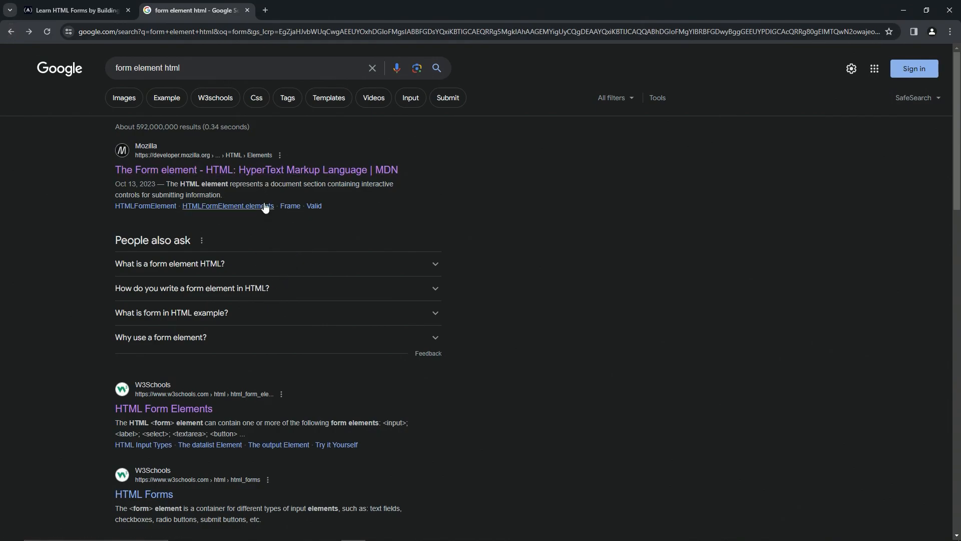
{"action": "mouse_move", "coordinate": [164, 408]}
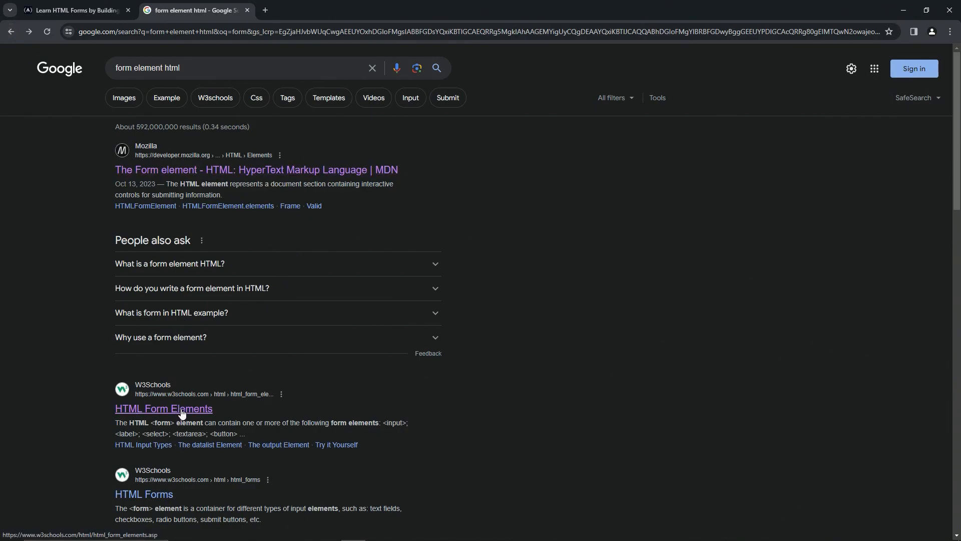
Go to the W3Schools HTML Form Elements tutorial from the results
{"action": "left_click", "coordinate": [164, 409]}
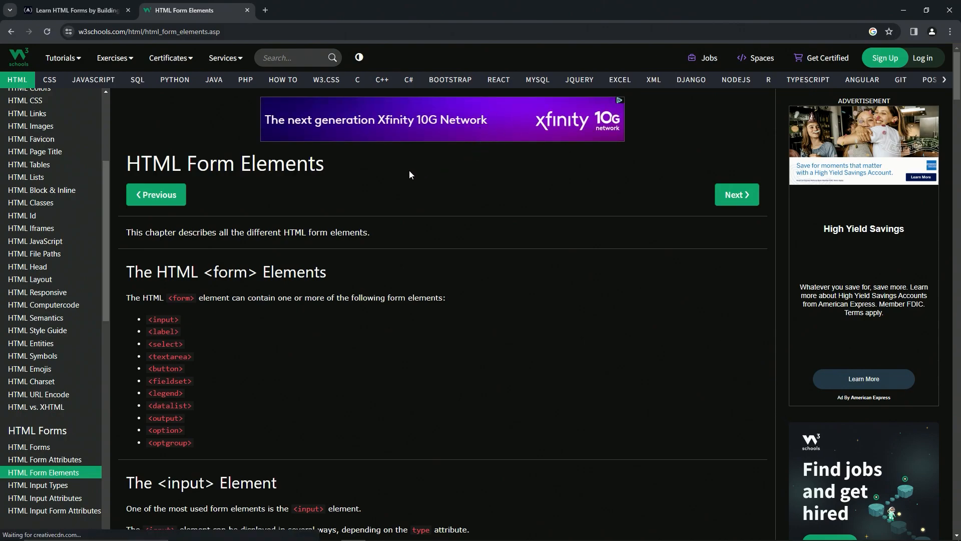
{"action": "mouse_move", "coordinate": [386, 187]}
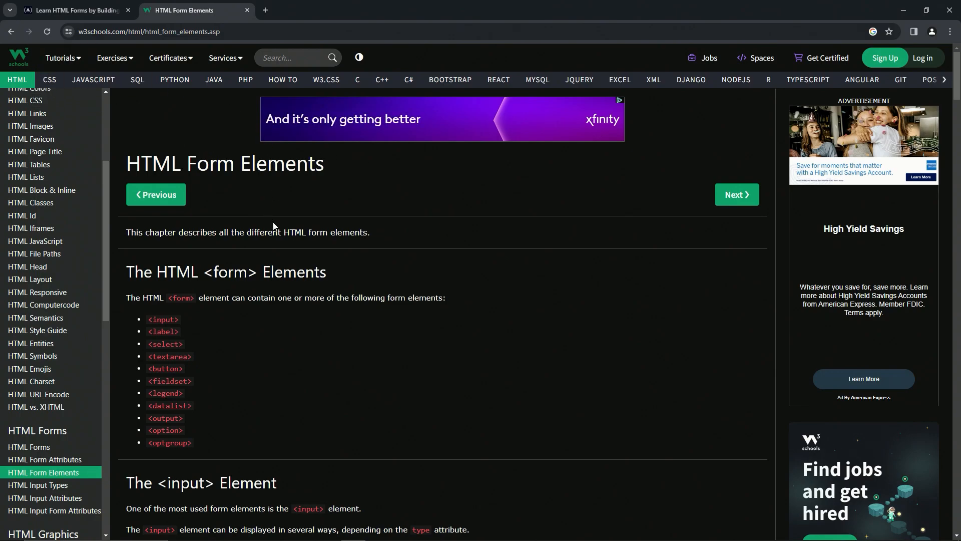
{"action": "mouse_move", "coordinate": [190, 254]}
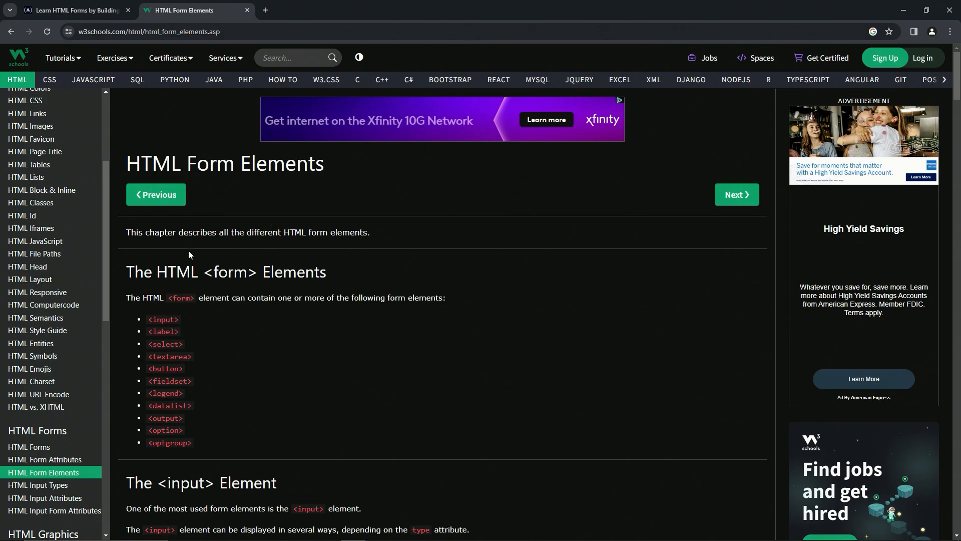
{"action": "scroll", "scroll_direction": "down", "scroll_amount": 3}
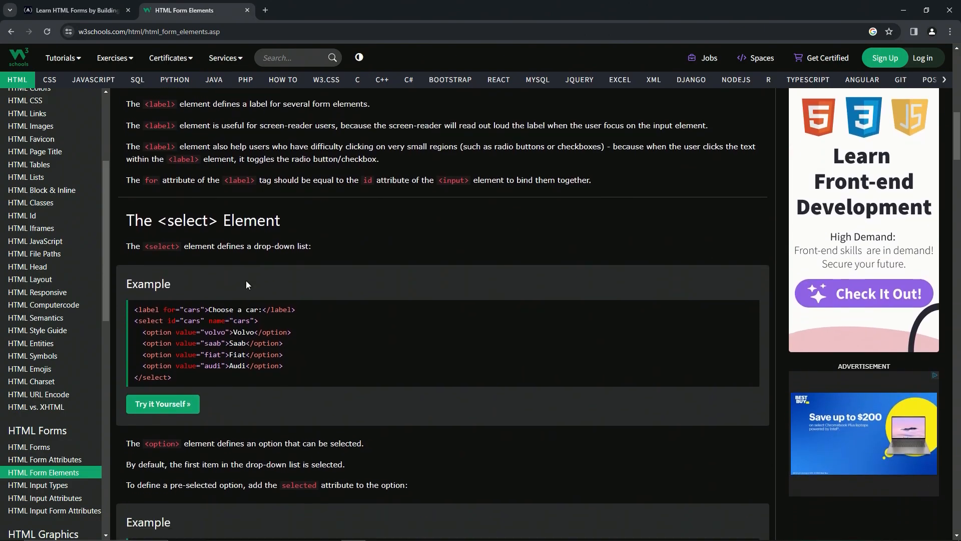
{"action": "scroll", "scroll_direction": "down", "scroll_amount": 3}
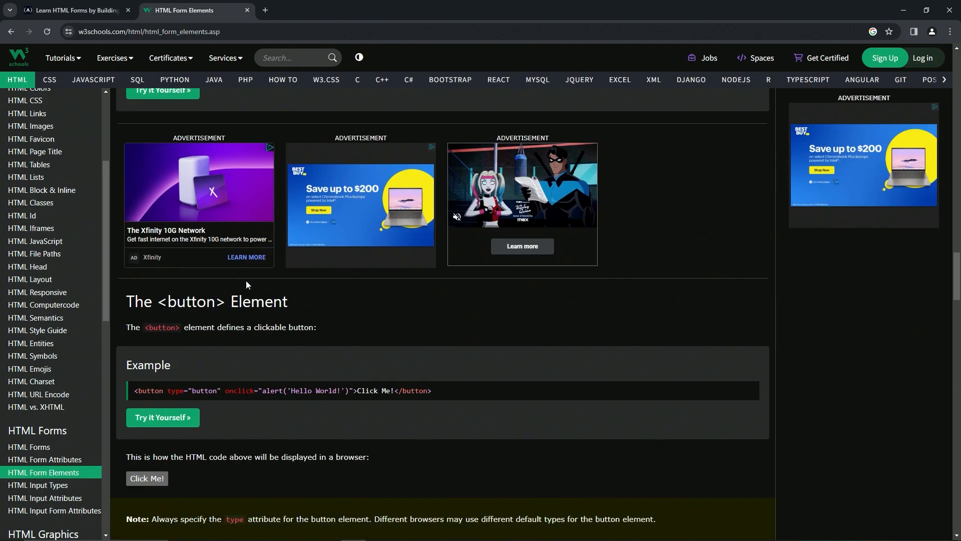
{"action": "scroll", "scroll_direction": "down", "scroll_amount": 3}
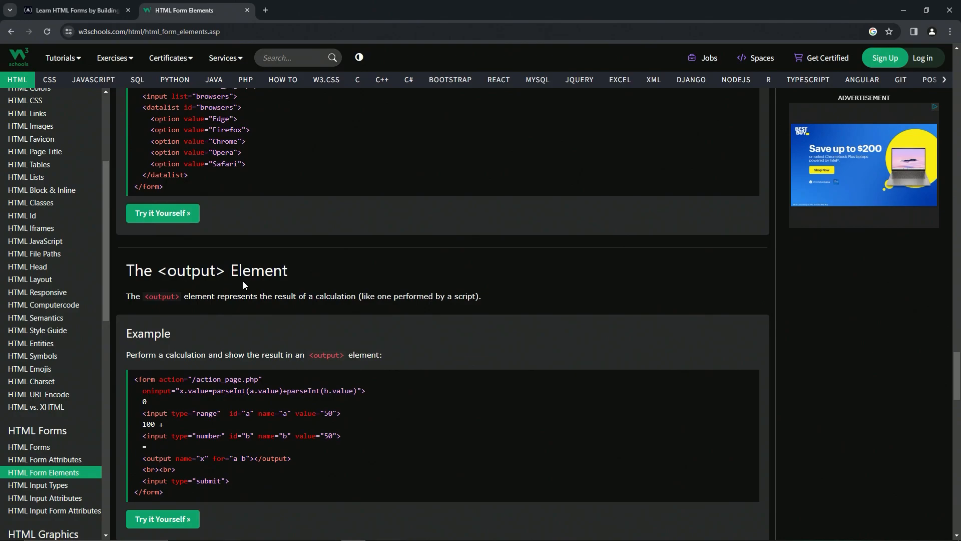
{"action": "scroll", "scroll_direction": "up", "scroll_amount": 3}
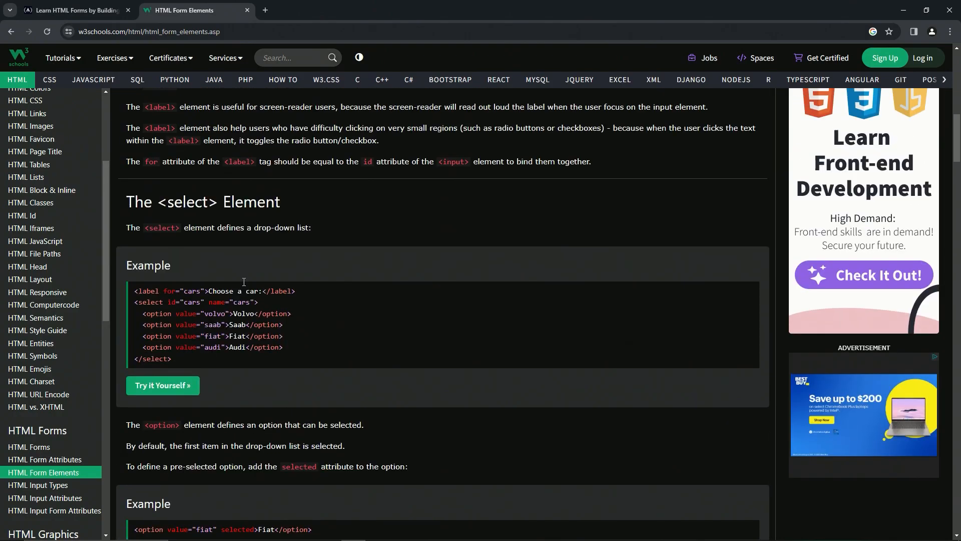
{"action": "scroll", "scroll_direction": "up", "scroll_amount": 3}
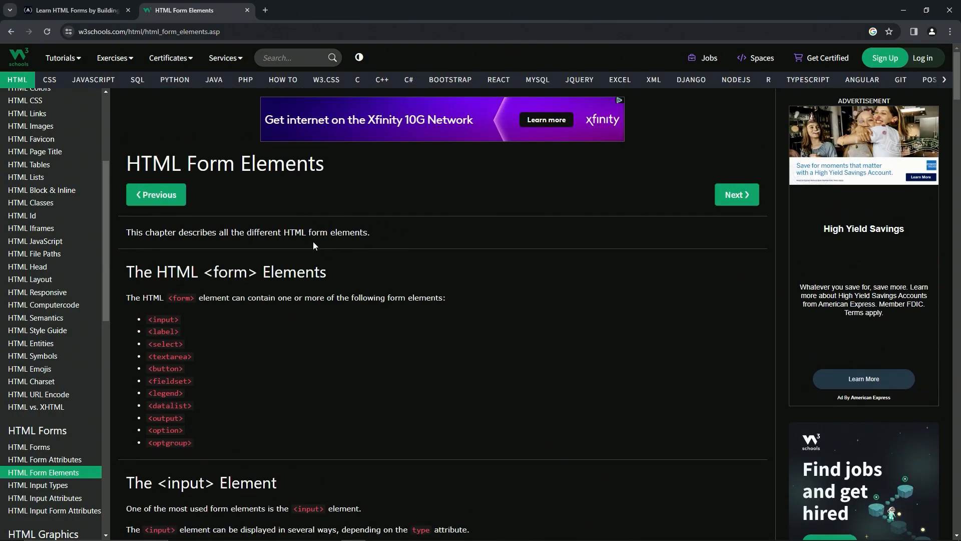
{"action": "scroll", "scroll_direction": "down", "scroll_amount": 3}
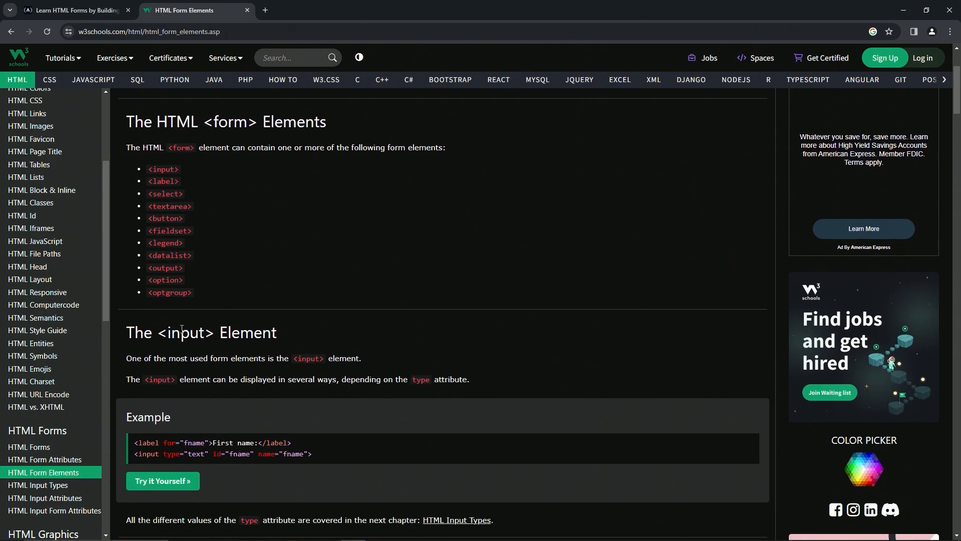
{"action": "scroll", "scroll_direction": "up", "scroll_amount": 3}
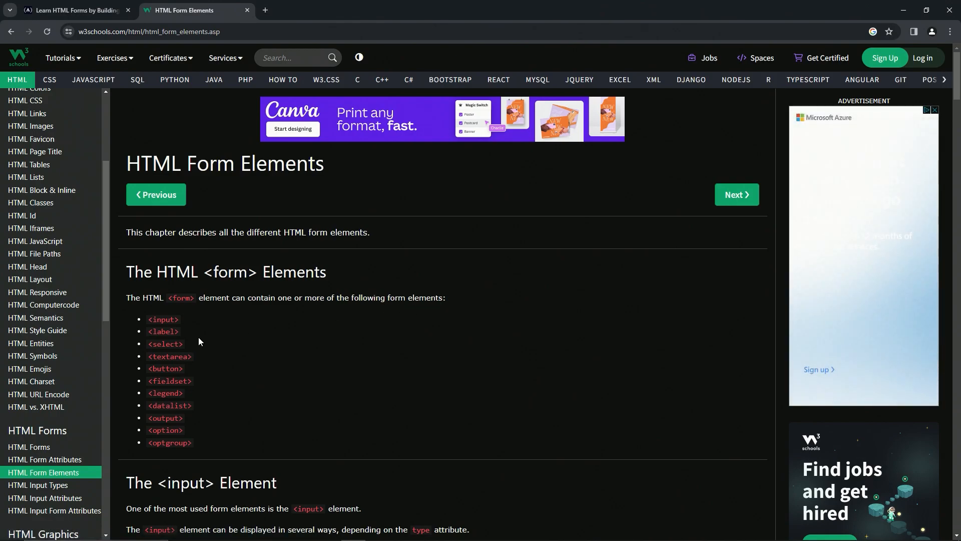
{"action": "mouse_move", "coordinate": [186, 448]}
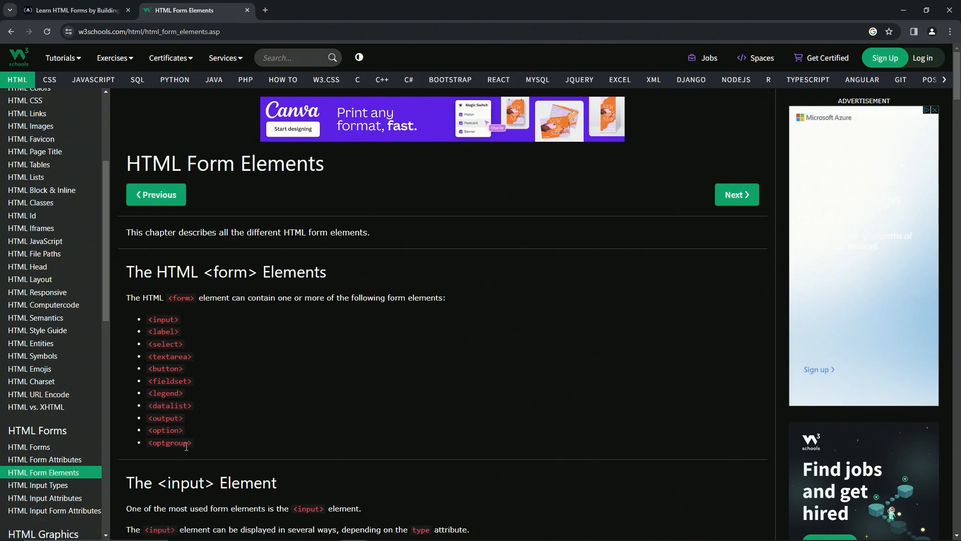
{"action": "mouse_move", "coordinate": [26, 100]}
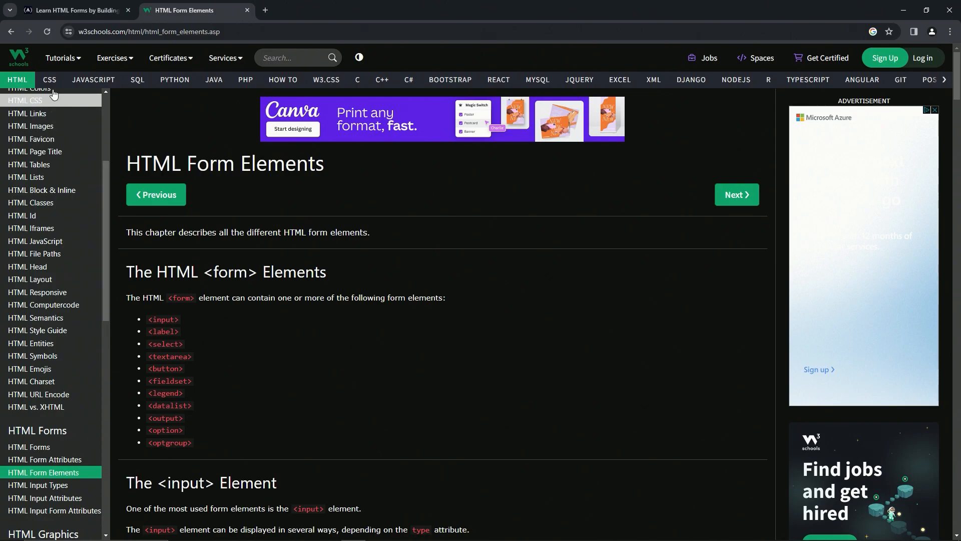
Back in the lesson editor, add an empty <form></form> after the paragraph element
{"action": "left_click", "coordinate": [74, 10]}
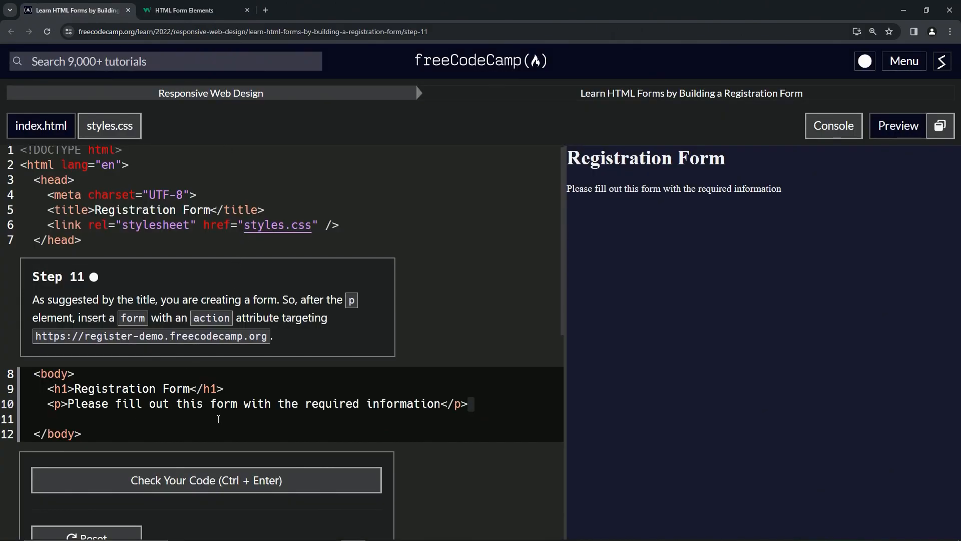
{"action": "left_click", "coordinate": [472, 404]}
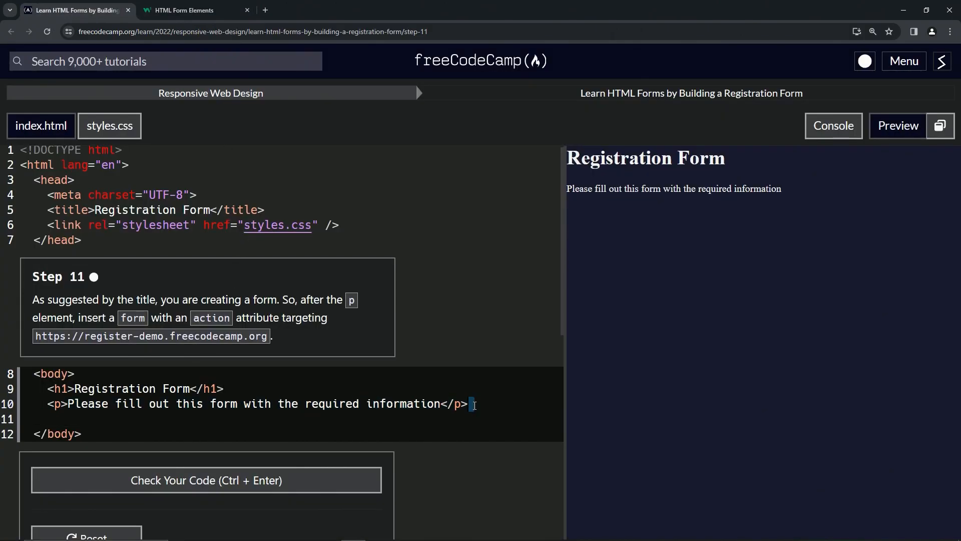
{"action": "type", "text": "<"}
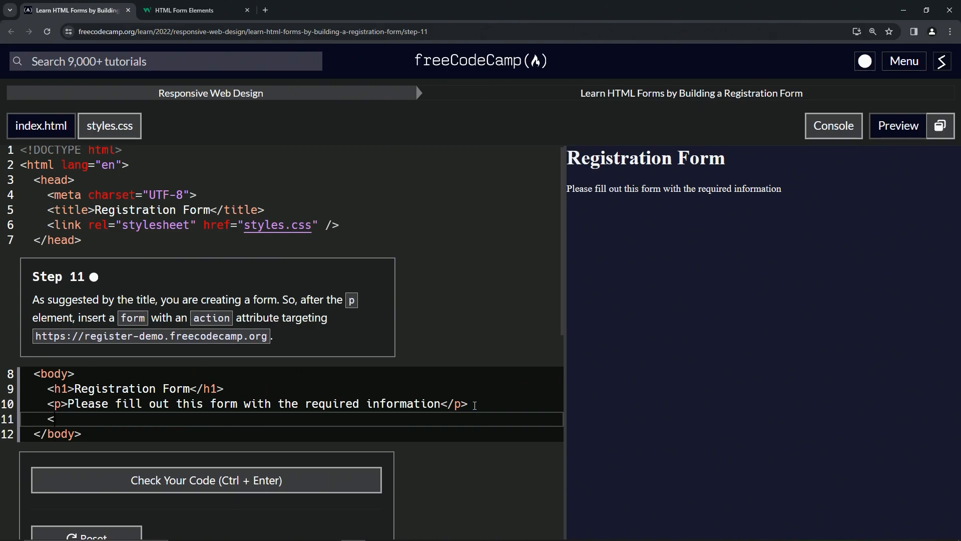
{"action": "type", "text": "form></form>"}
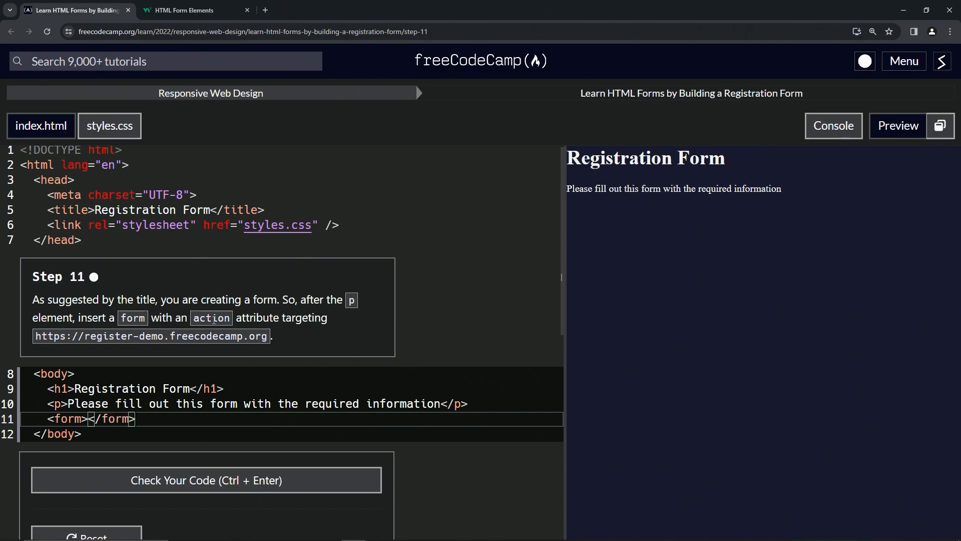
{"action": "mouse_move", "coordinate": [122, 337]}
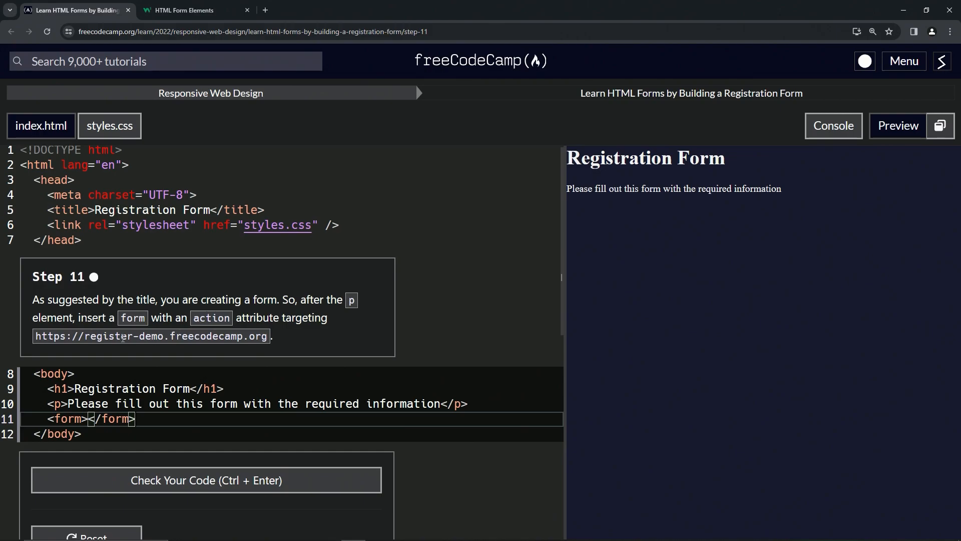
{"action": "mouse_move", "coordinate": [265, 11]}
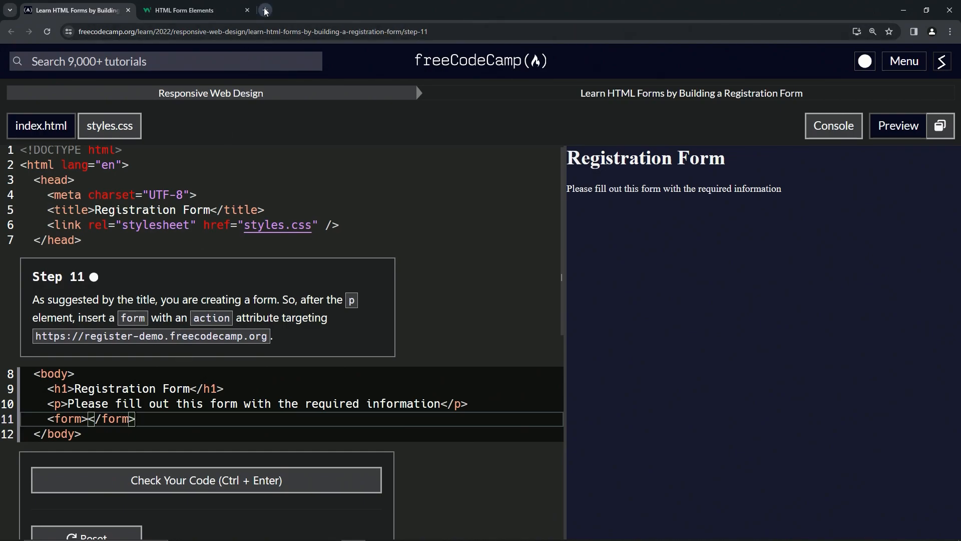
Search 'action attribute in html' in a third browser tab
{"action": "left_click", "coordinate": [264, 10]}
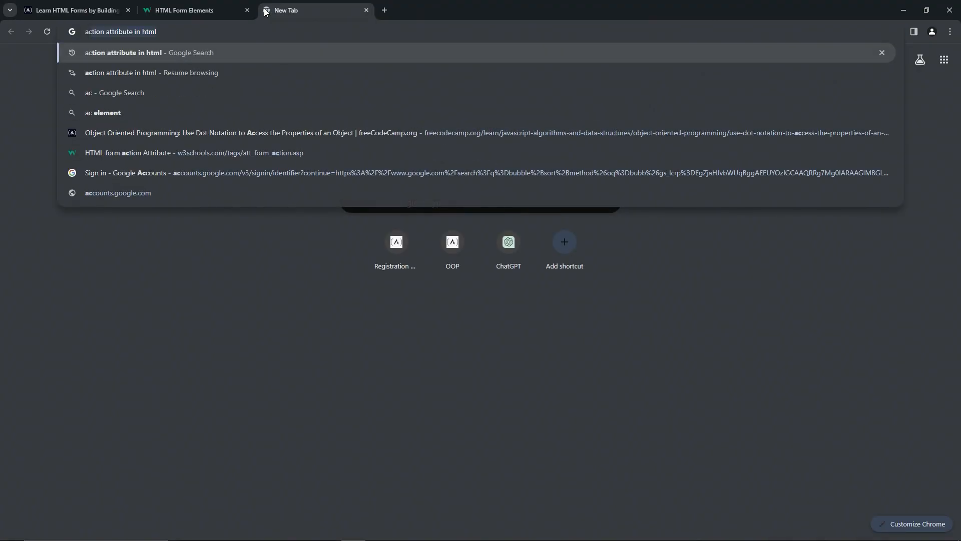
{"action": "key", "text": "Return"}
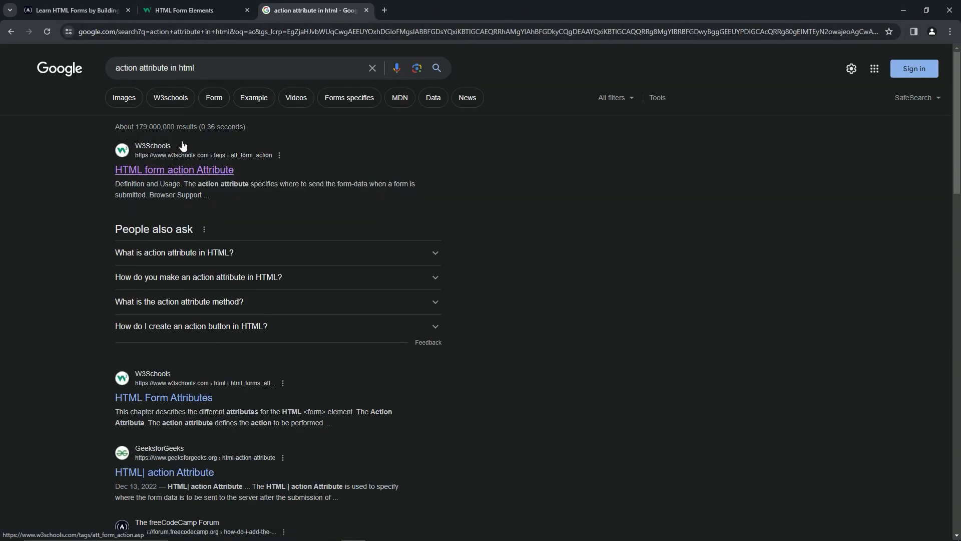
{"action": "mouse_move", "coordinate": [168, 153]}
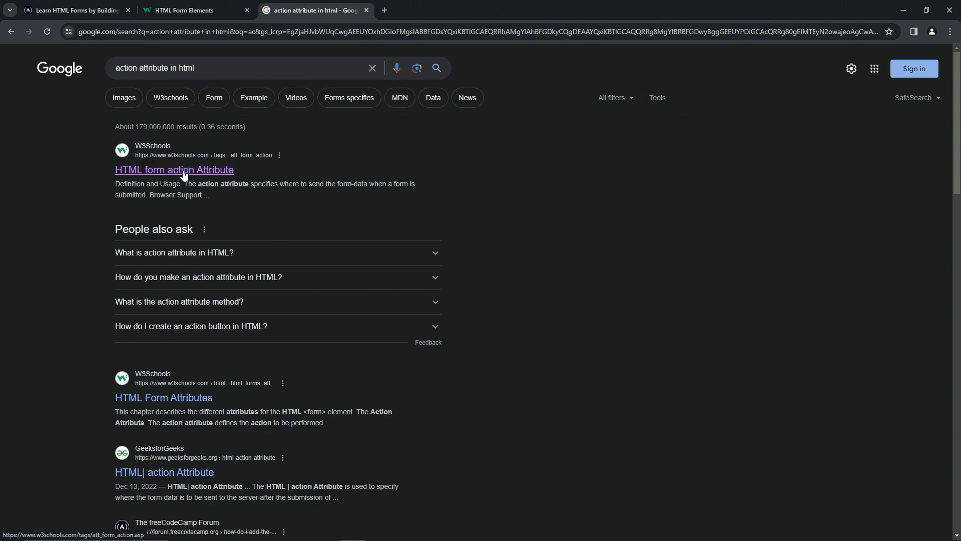
{"action": "mouse_move", "coordinate": [168, 166]}
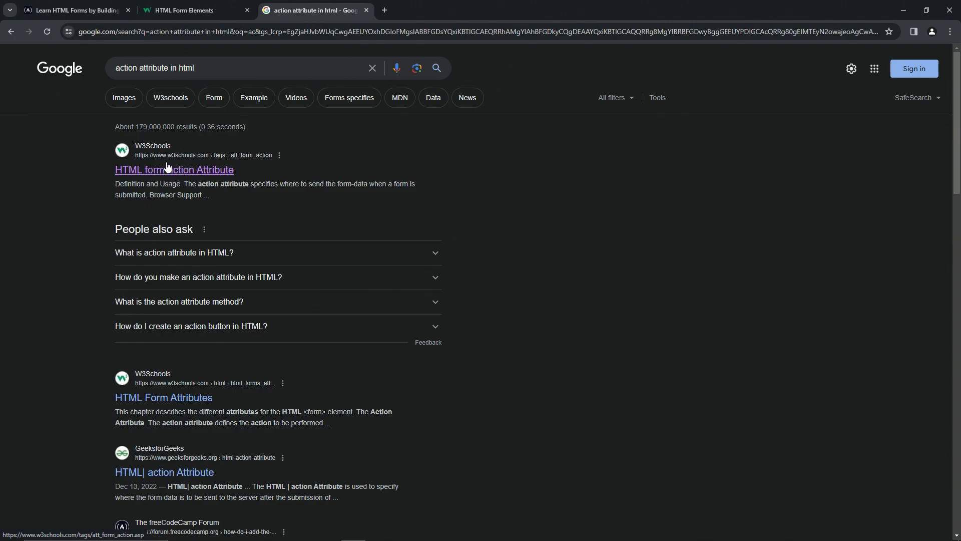
{"action": "mouse_move", "coordinate": [187, 174]}
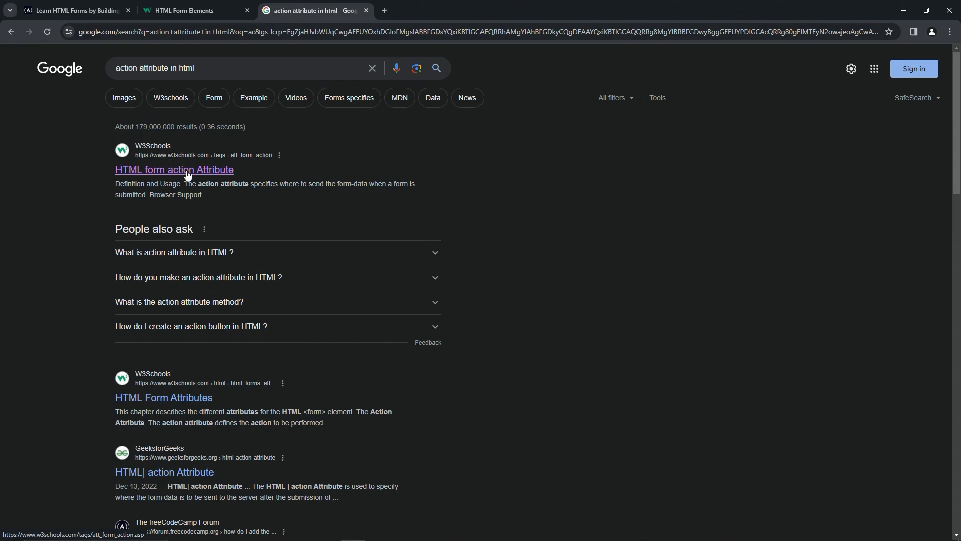
Read the W3Schools form action attribute reference, then return to the lesson
{"action": "left_click", "coordinate": [174, 170]}
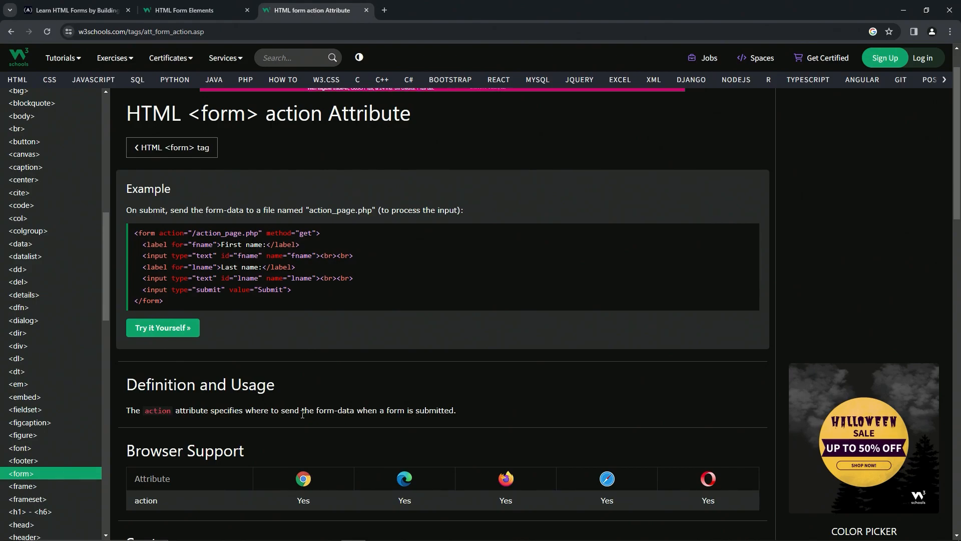
{"action": "mouse_move", "coordinate": [453, 411]}
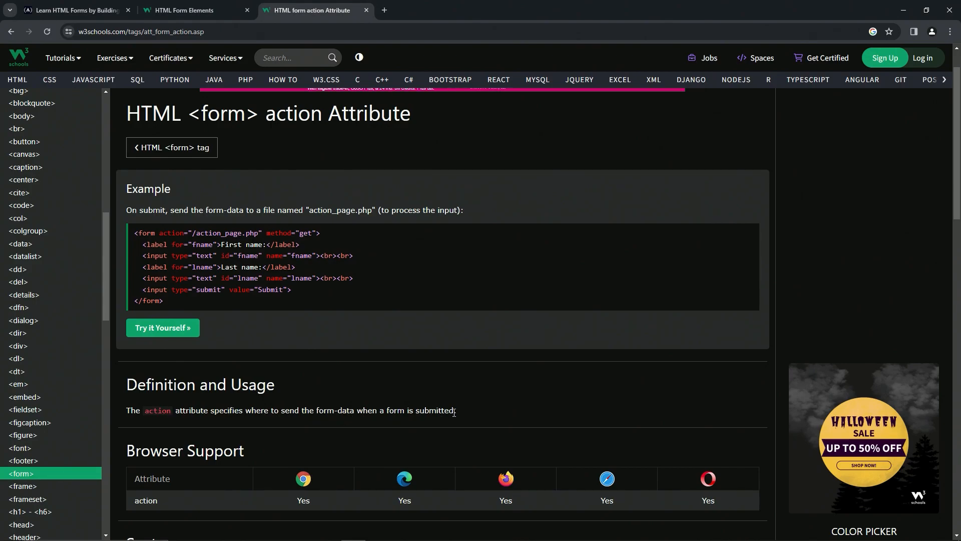
{"action": "left_click", "coordinate": [73, 10]}
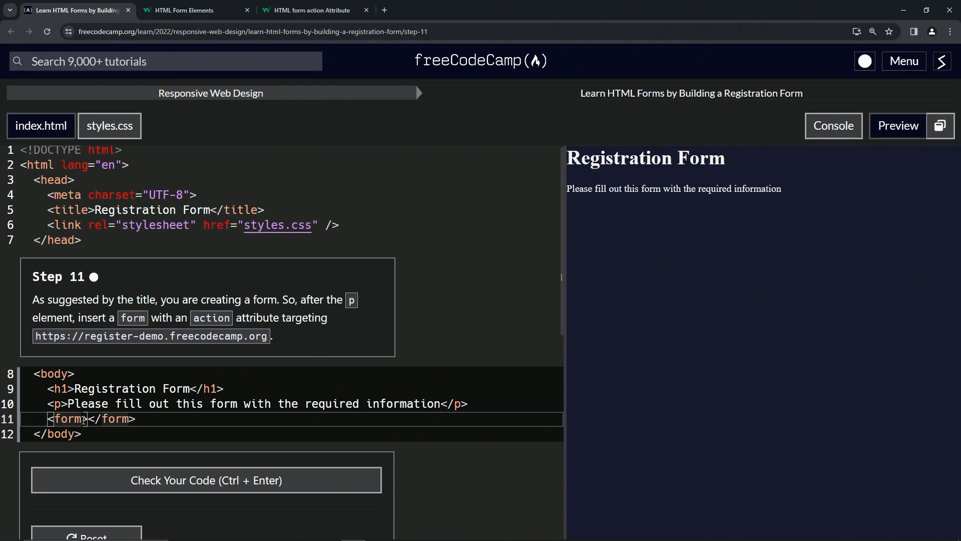
{"action": "type", "text": "action"}
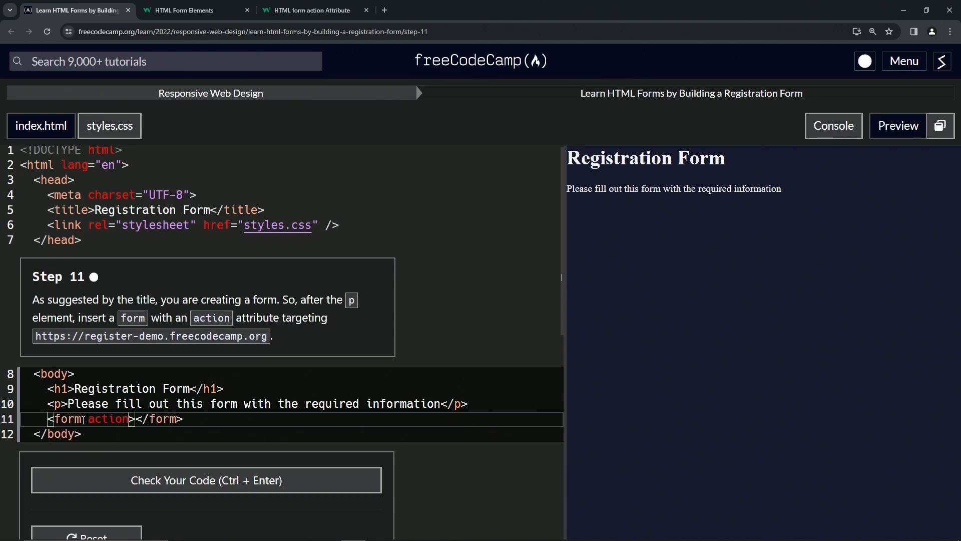
{"action": "type", "text": "=''"}
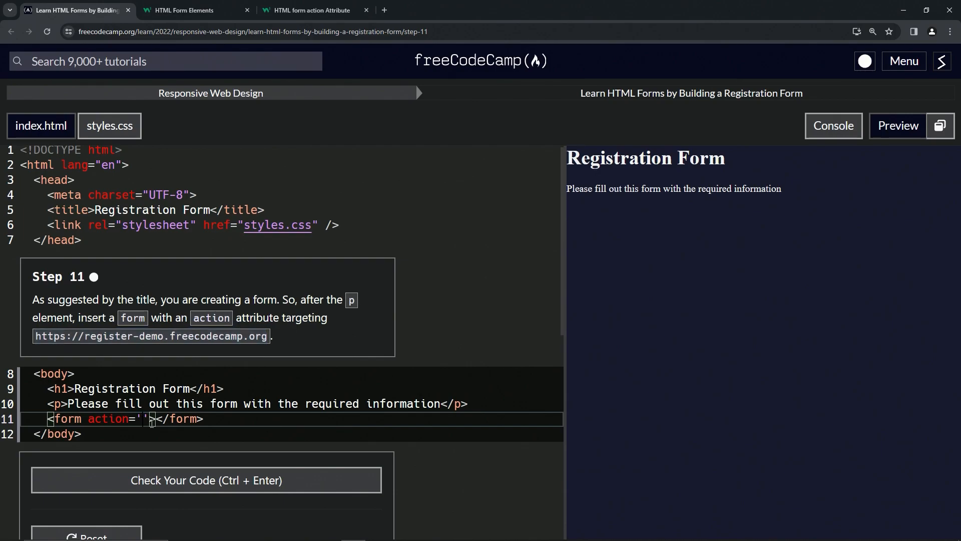
{"action": "type", "text": "https://register-demo.freecodecamp.org"}
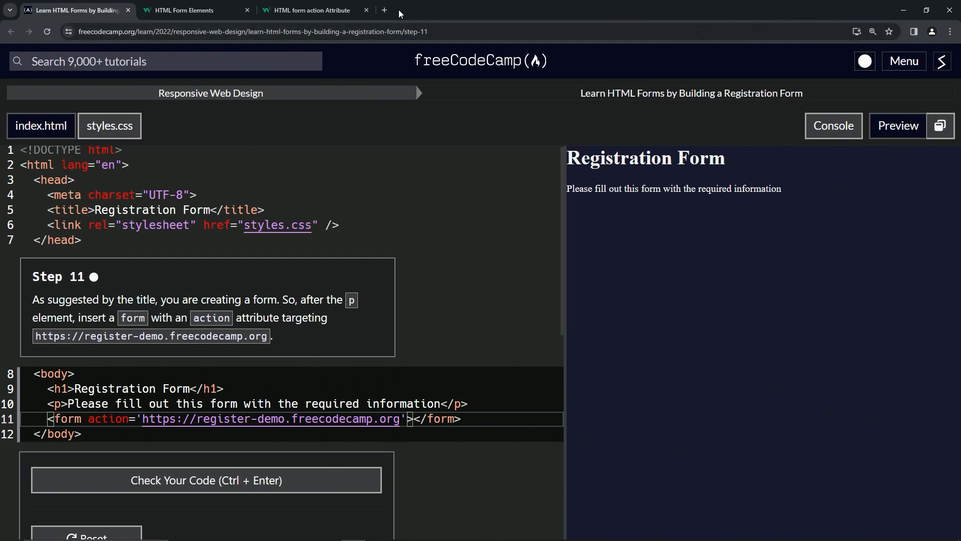
Try register-demo.freecodecamp.org in a new tab, then close it and return to the lesson
{"action": "left_click", "coordinate": [383, 10]}
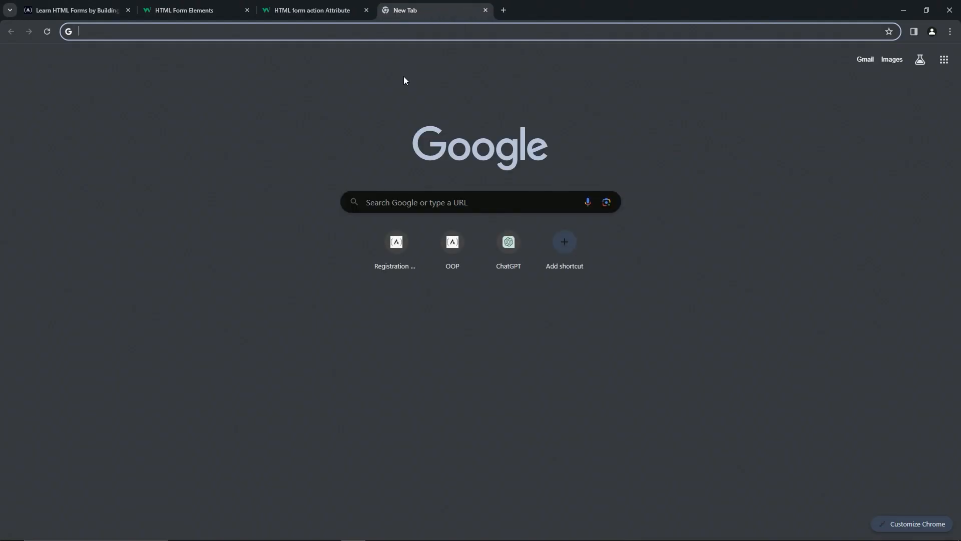
{"action": "type", "text": "register-demo.freecodecamp.org"}
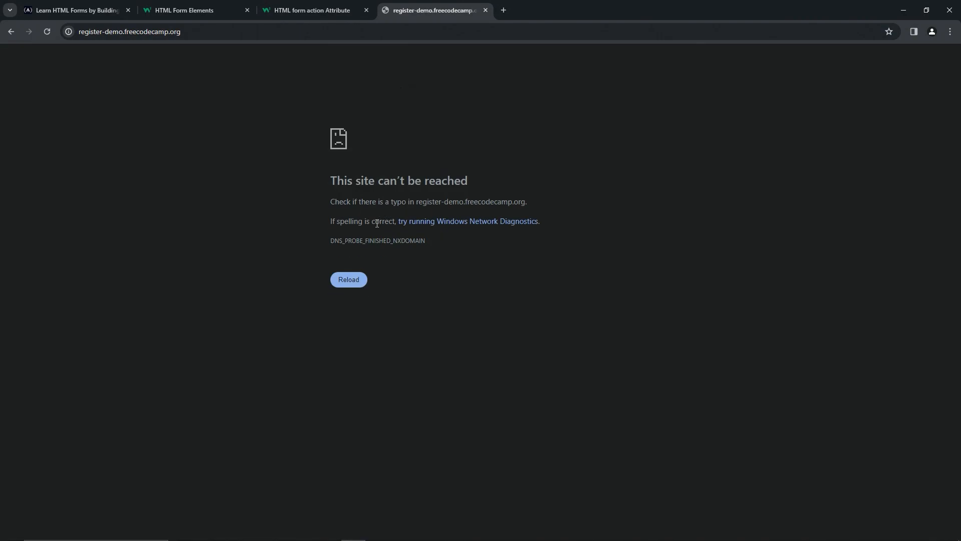
{"action": "left_click", "coordinate": [73, 10]}
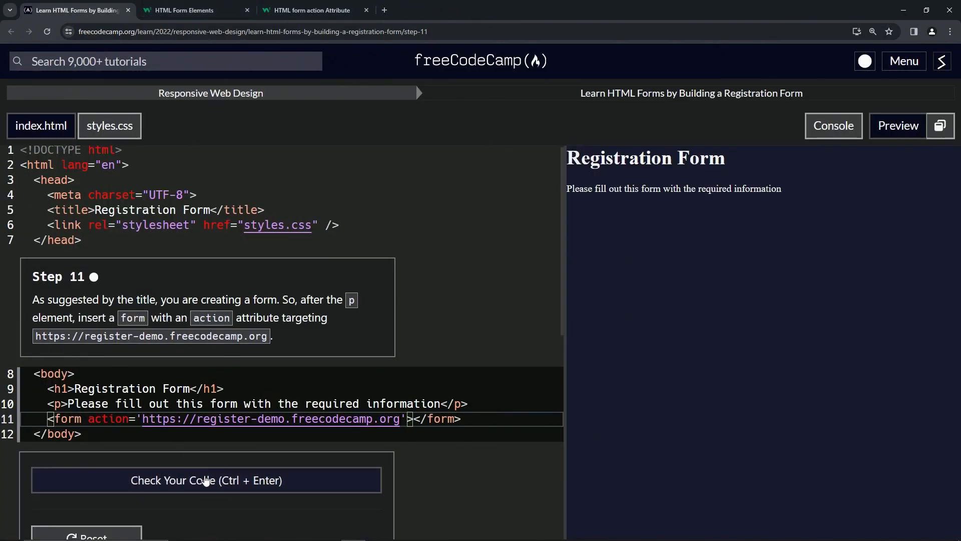
Check the step 11 code, submit it, and advance to step 12
{"action": "left_click", "coordinate": [206, 480]}
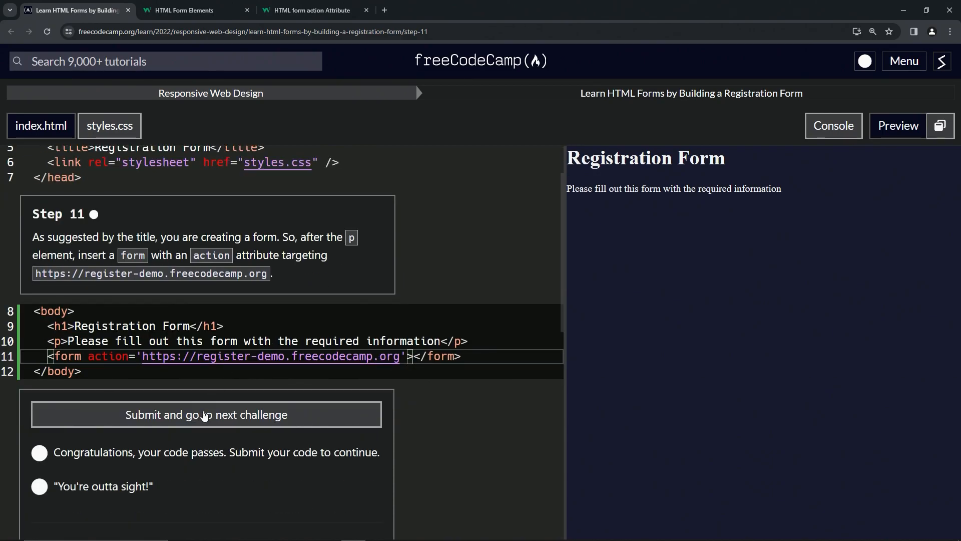
{"action": "left_click", "coordinate": [207, 414]}
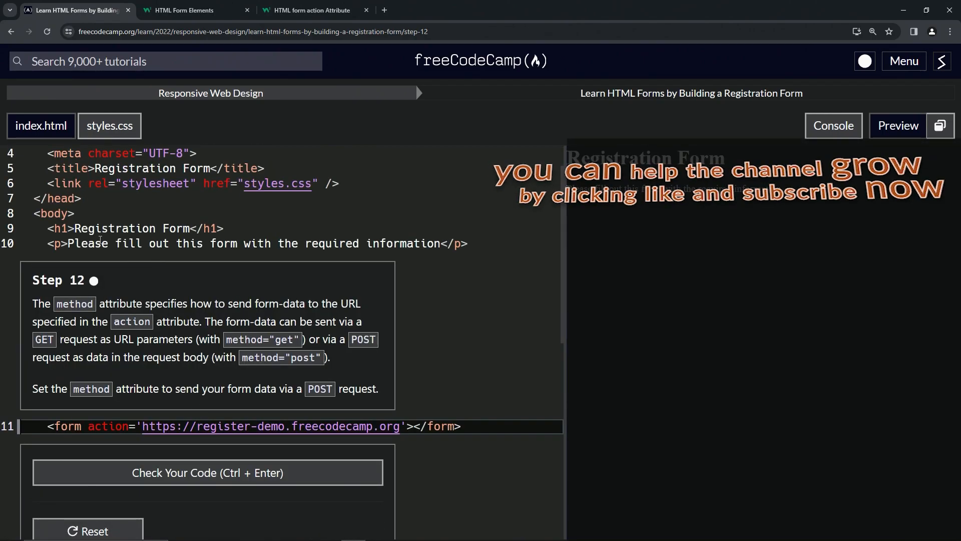
{"action": "mouse_move", "coordinate": [108, 286]}
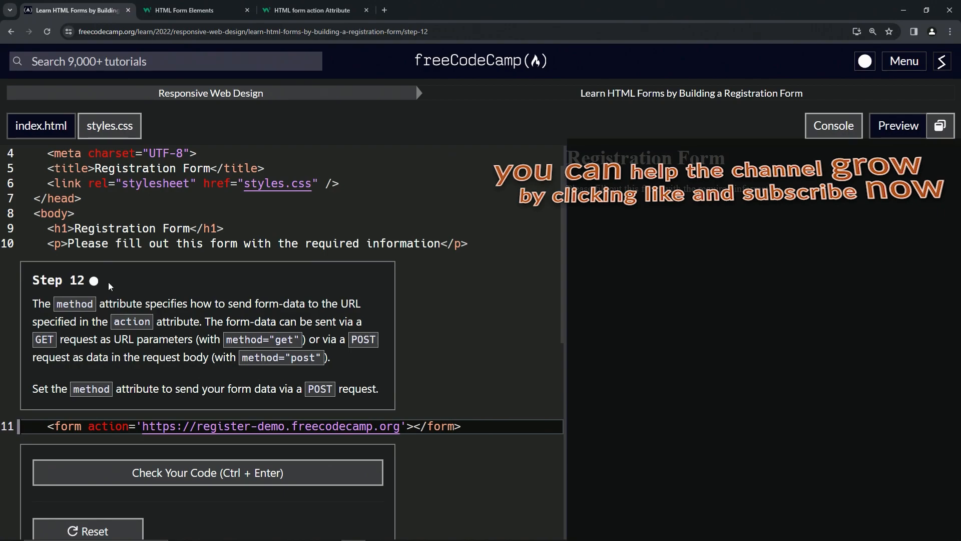
{"action": "mouse_move", "coordinate": [67, 294]}
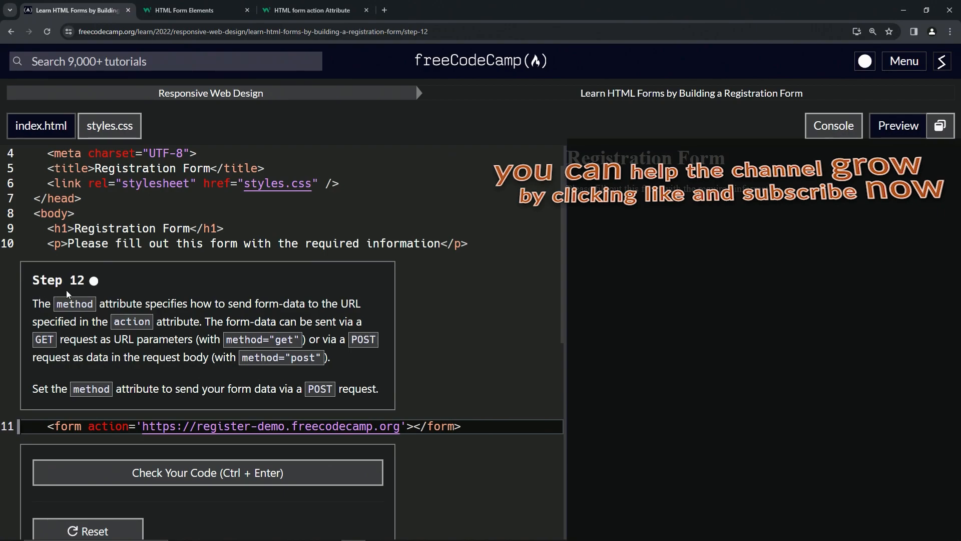